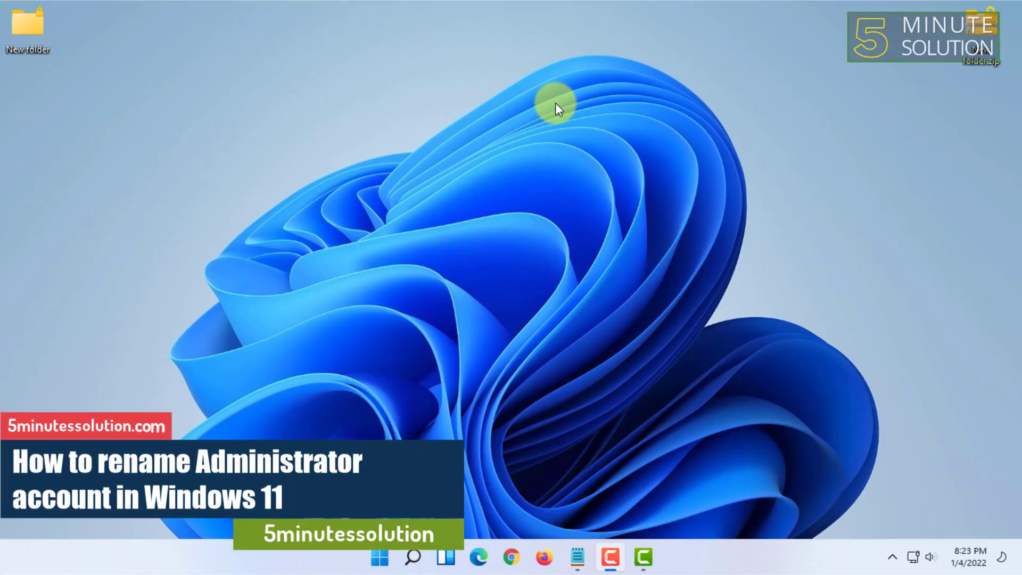
mouse_move(338, 59)
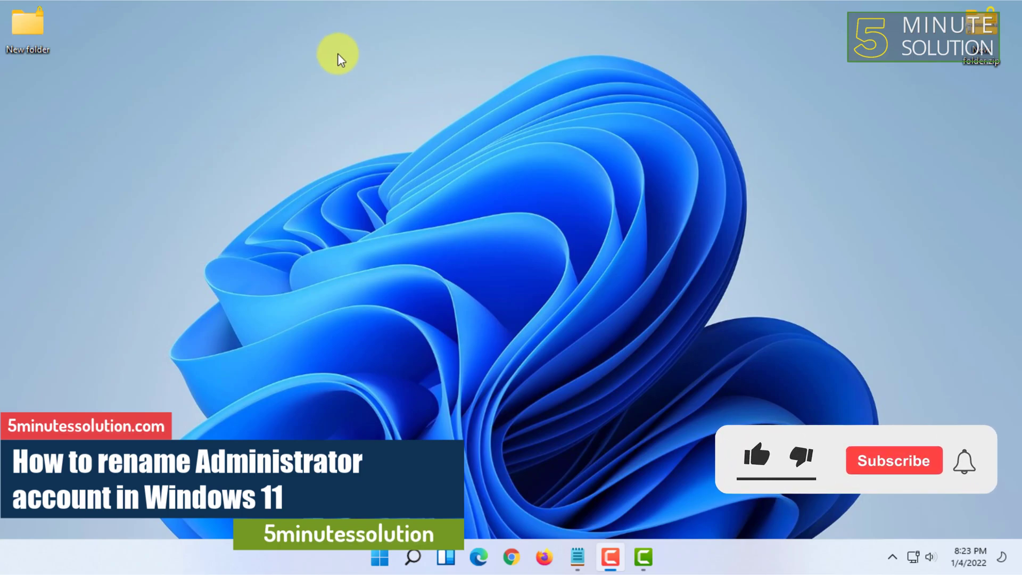
- Search the Start menu for Control Panel and launch it
left_click(756, 460)
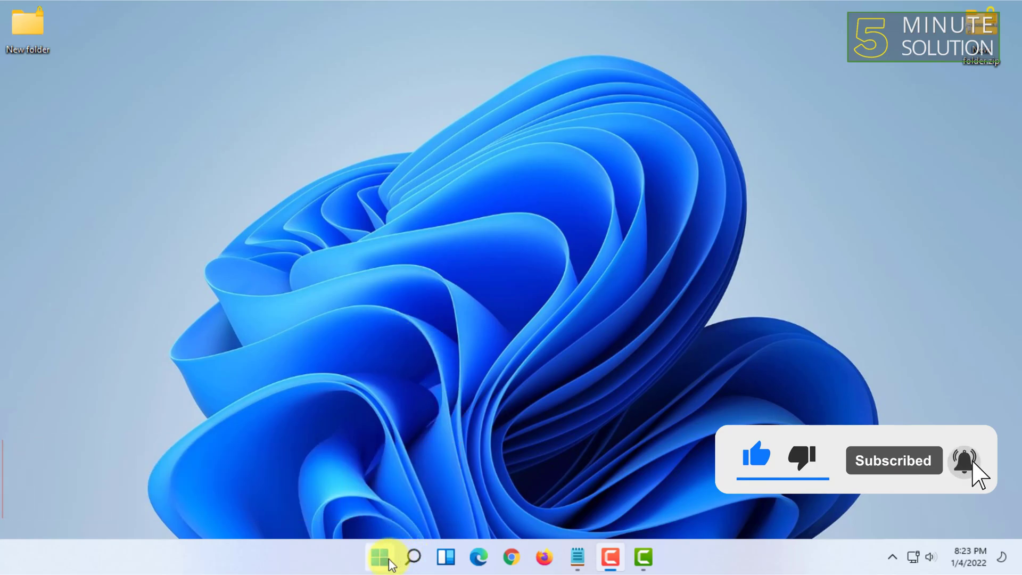
left_click(379, 557)
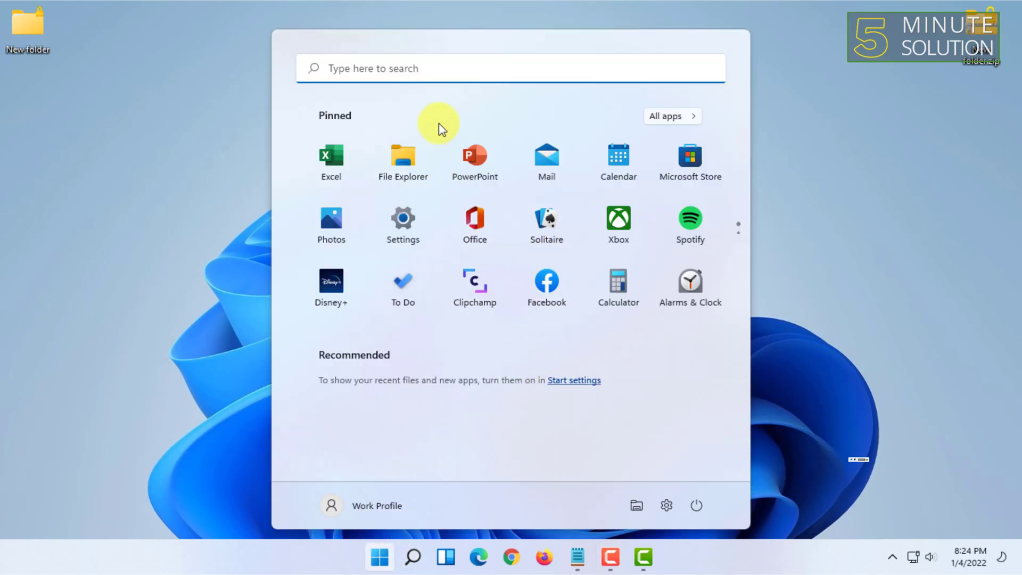
type("cibt")
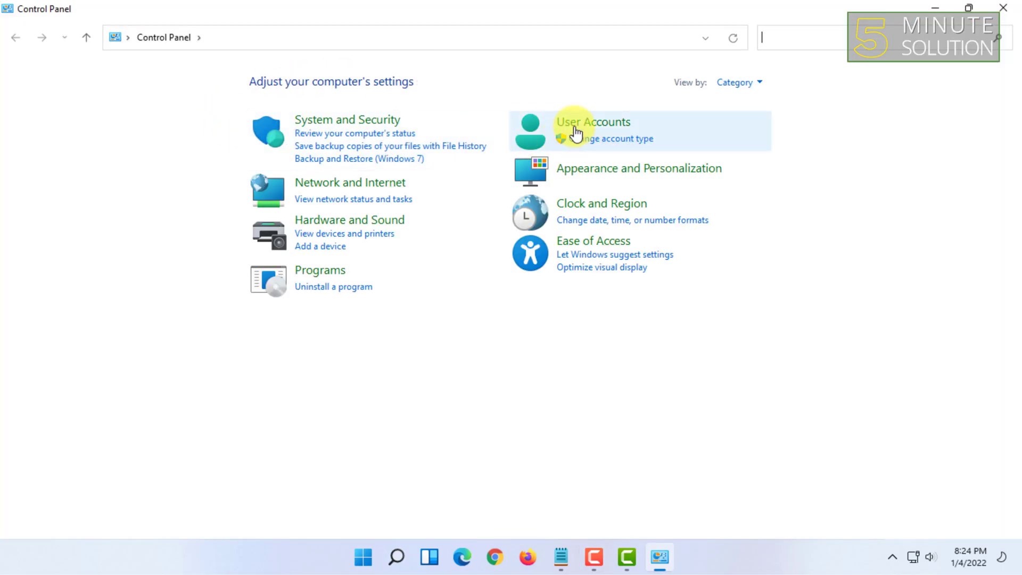
mouse_move(621, 128)
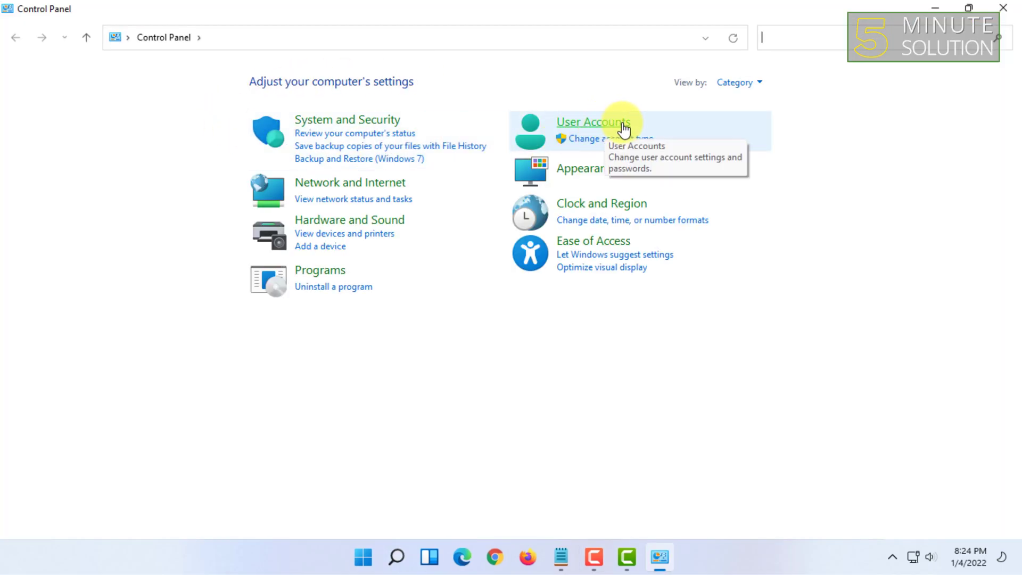
mouse_move(618, 144)
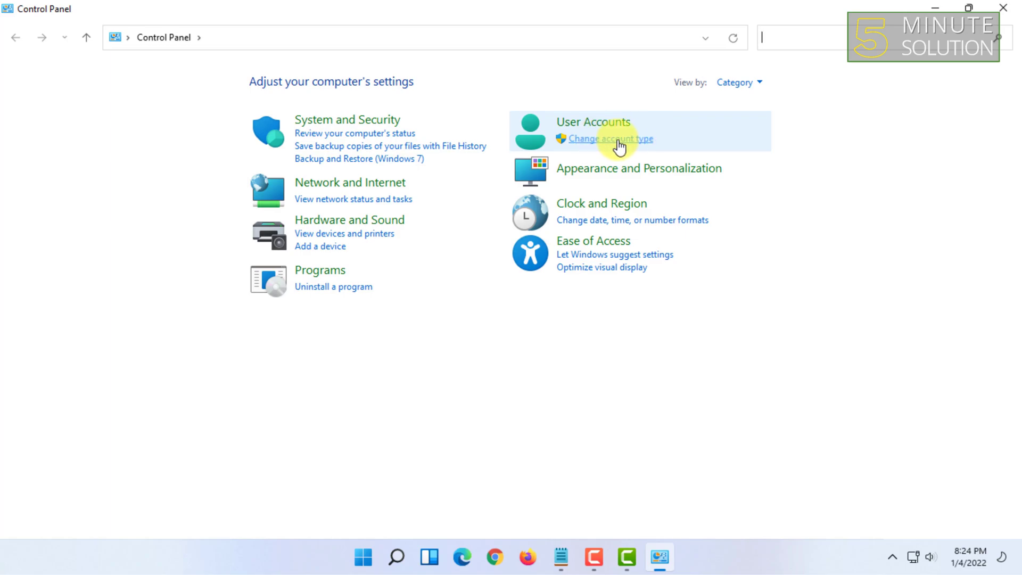
mouse_move(608, 126)
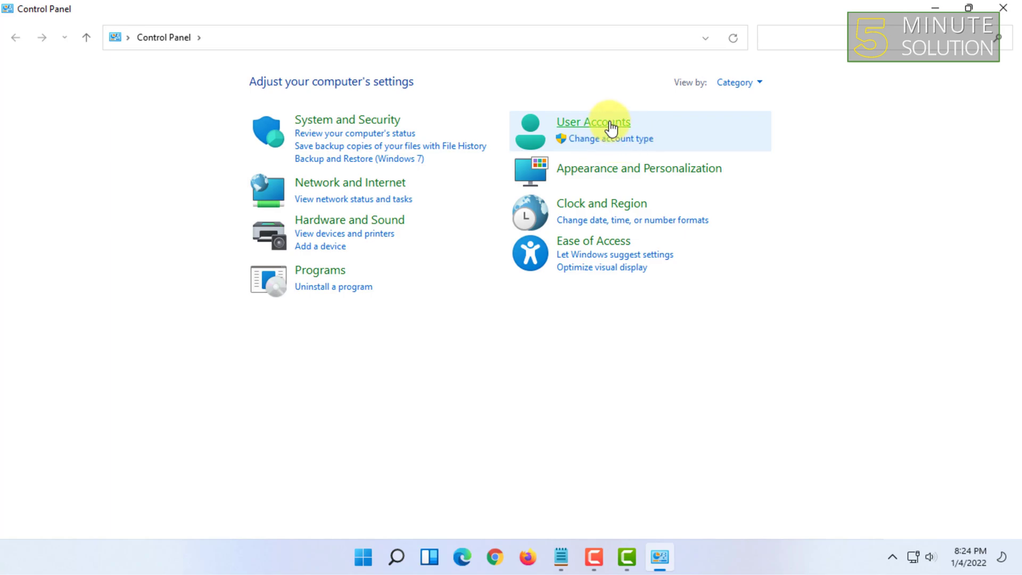
mouse_move(302, 86)
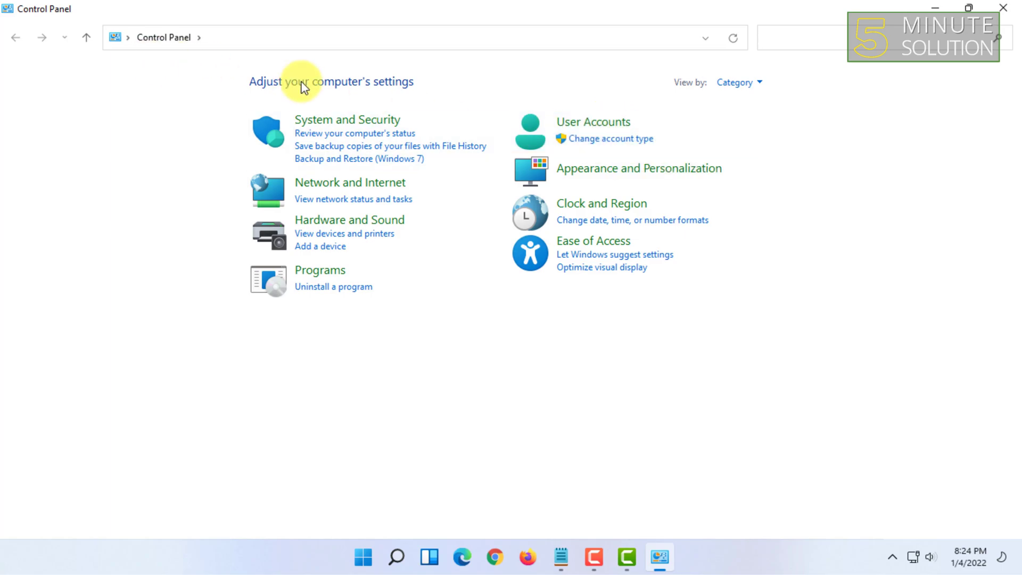
mouse_move(594, 121)
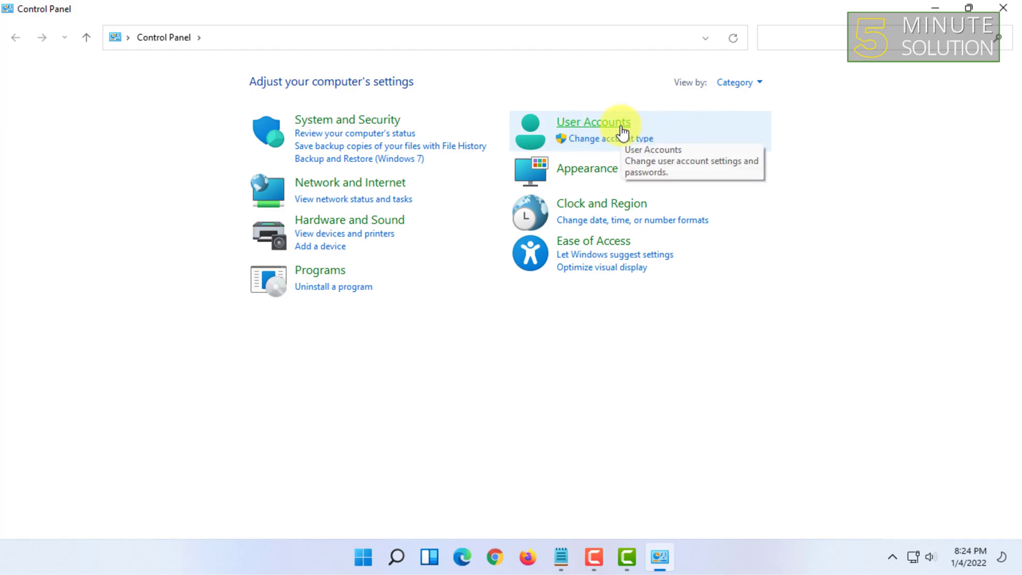
- Go to the User Accounts category page of Control Panel
left_click(593, 122)
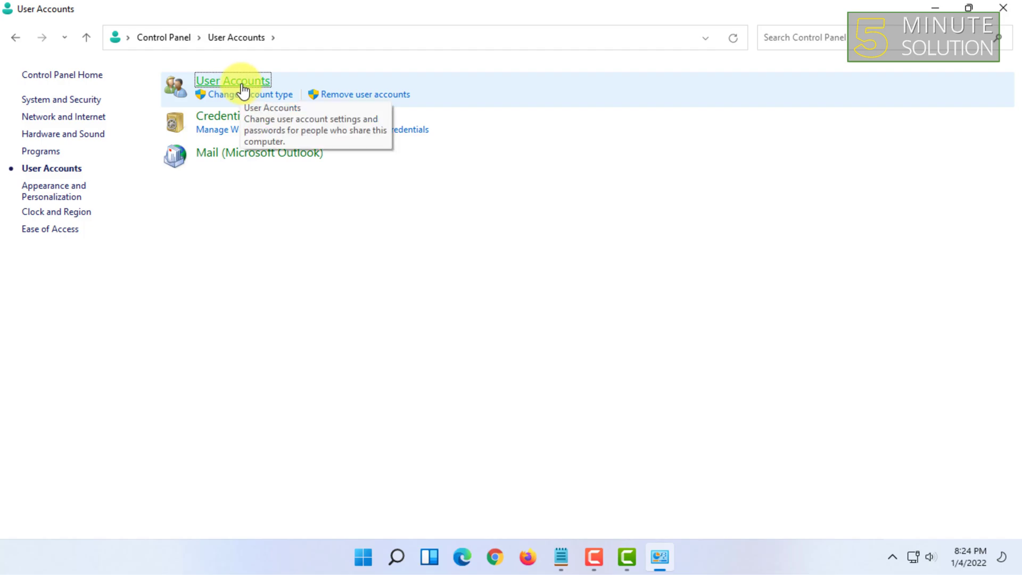
- Enter the Work Profile account page and begin 'Change your account name'
left_click(232, 80)
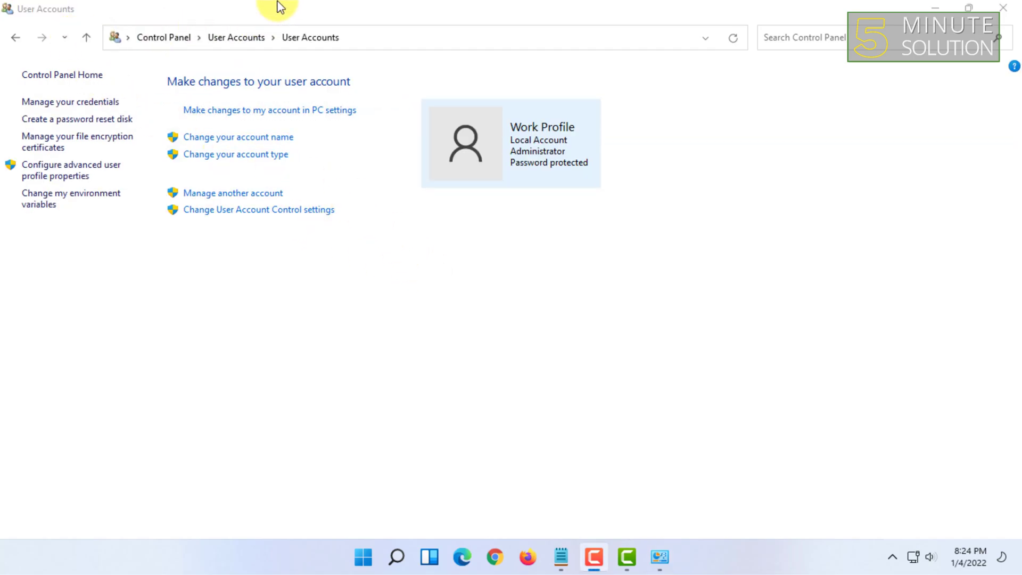
mouse_move(411, 155)
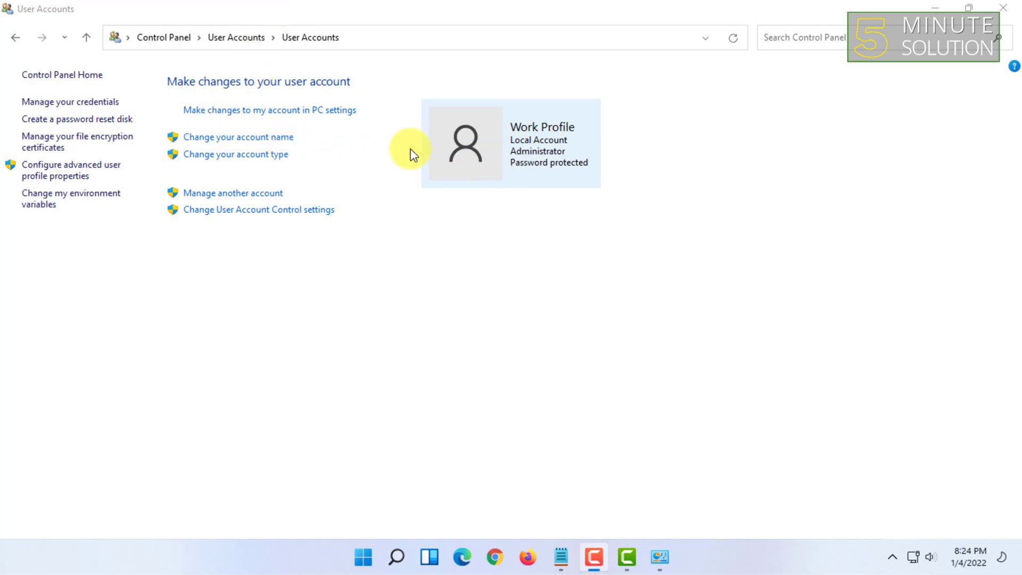
mouse_move(522, 130)
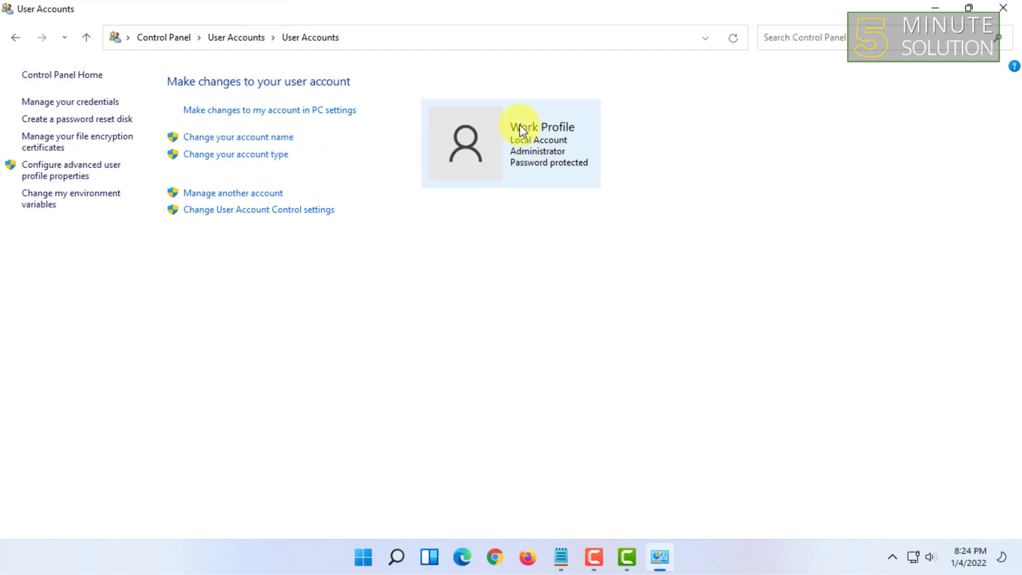
mouse_move(557, 164)
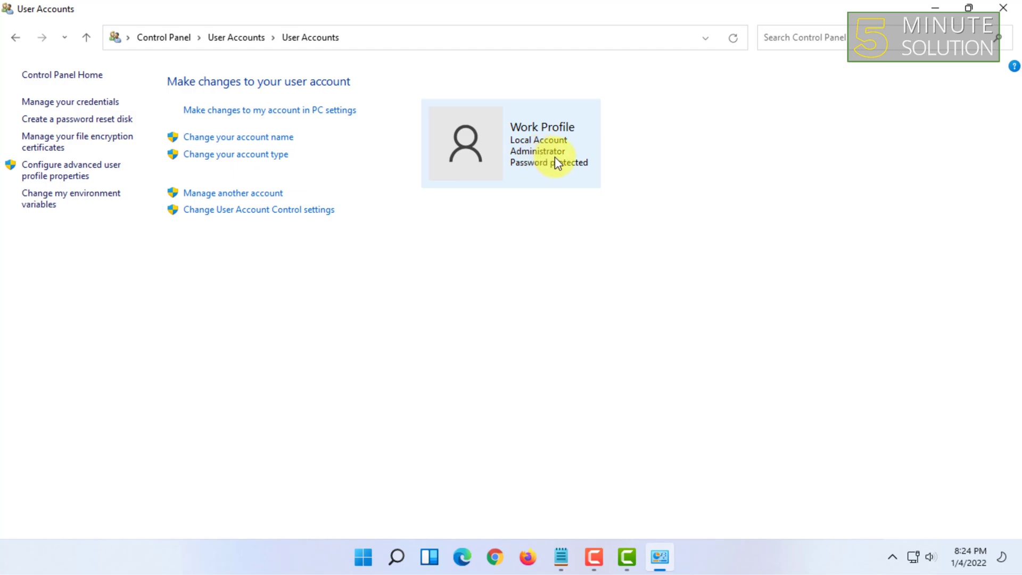
mouse_move(552, 160)
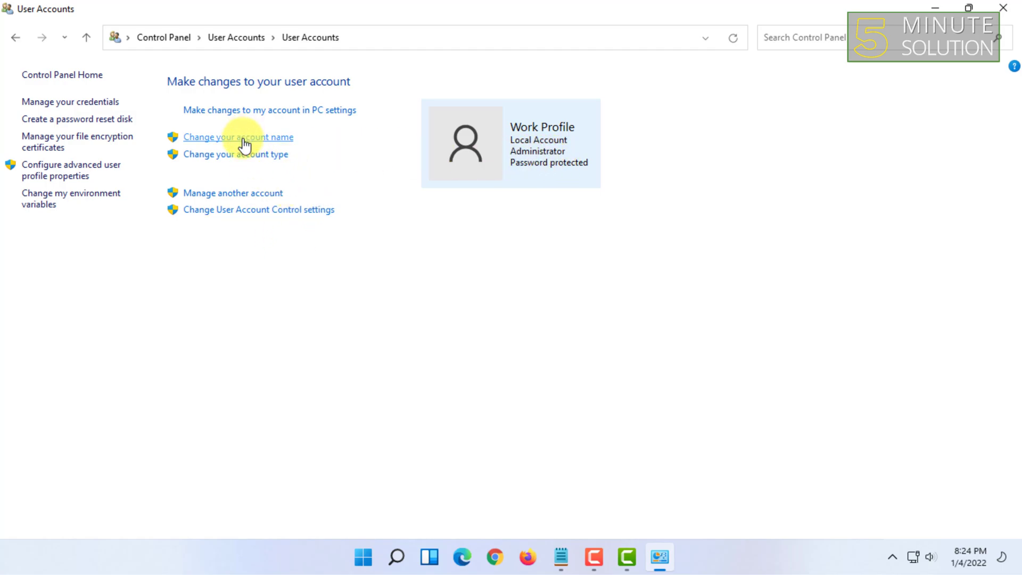
mouse_move(246, 148)
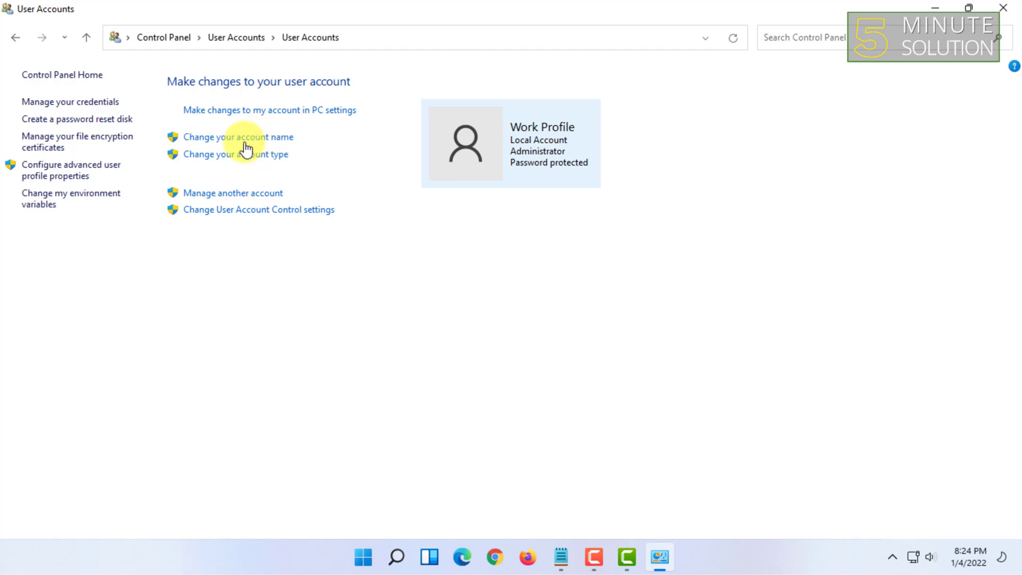
mouse_move(237, 137)
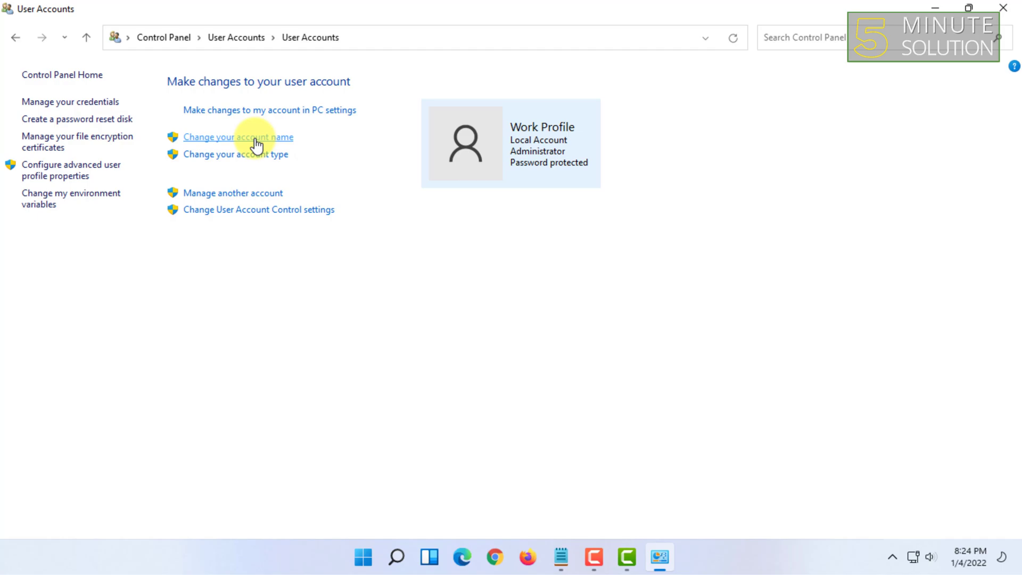
left_click(237, 138)
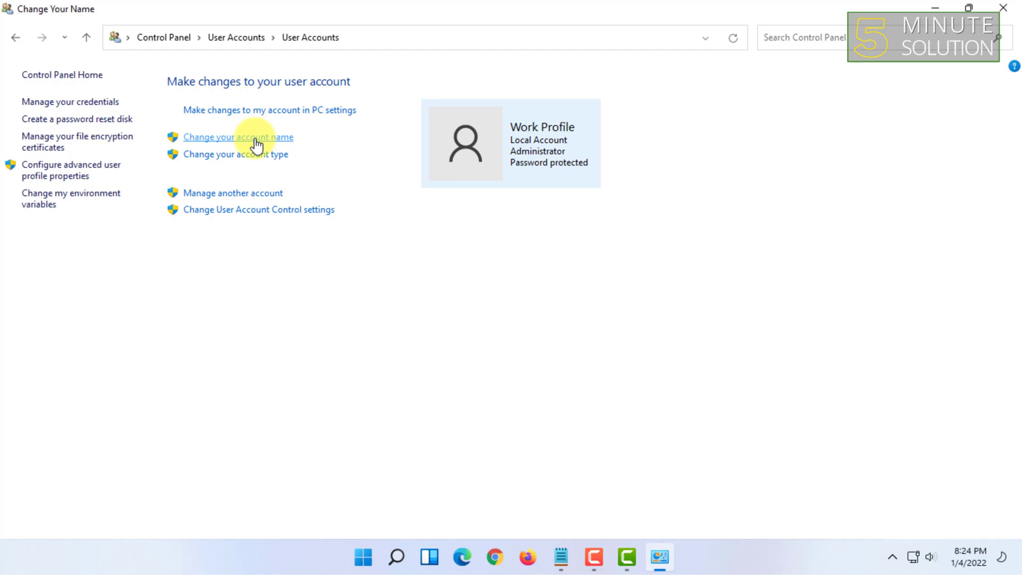
- Rename the Work Profile administrator account to 'Guest Account' and apply the change
left_click(237, 138)
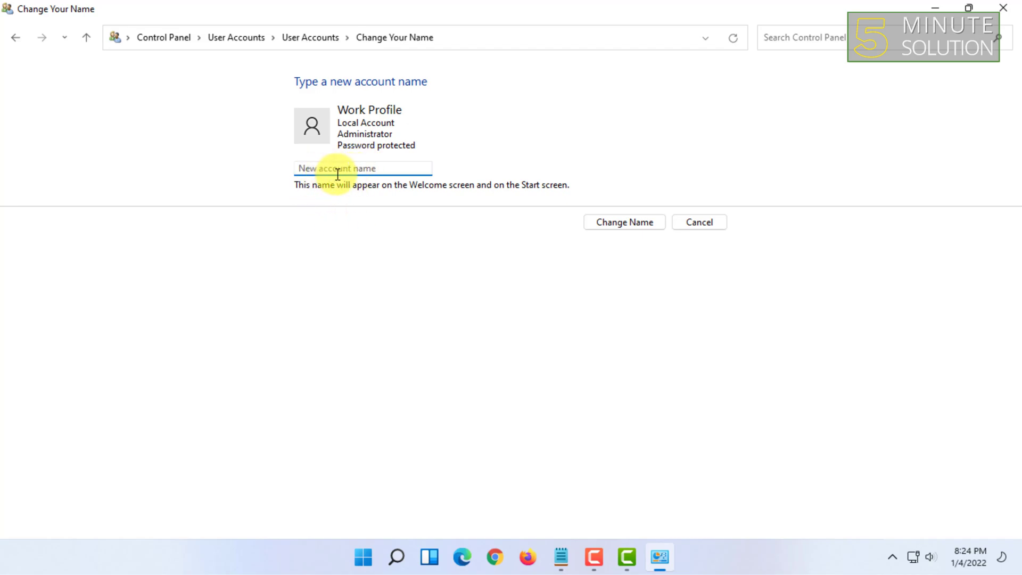
left_click(362, 169)
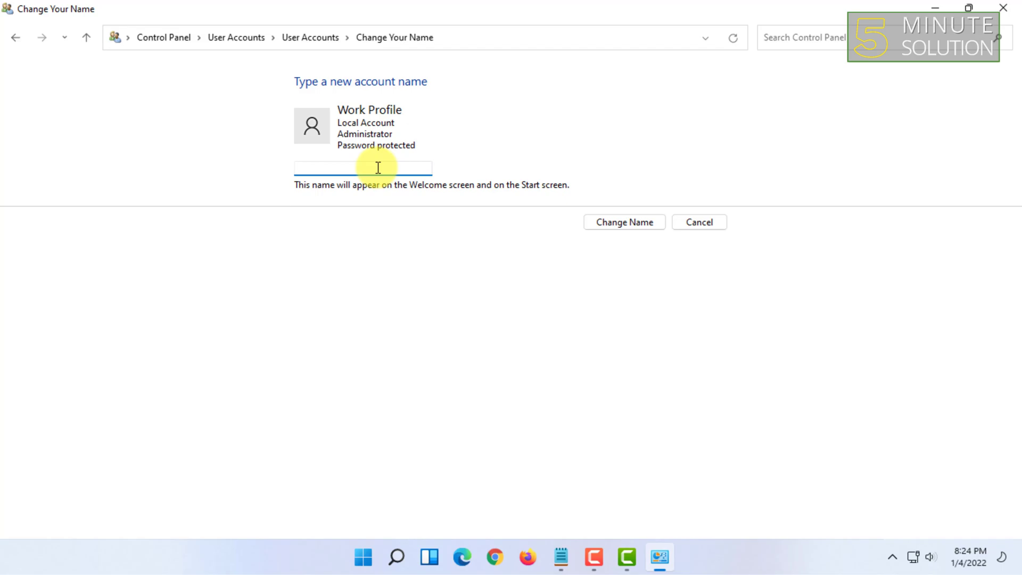
type("Gue")
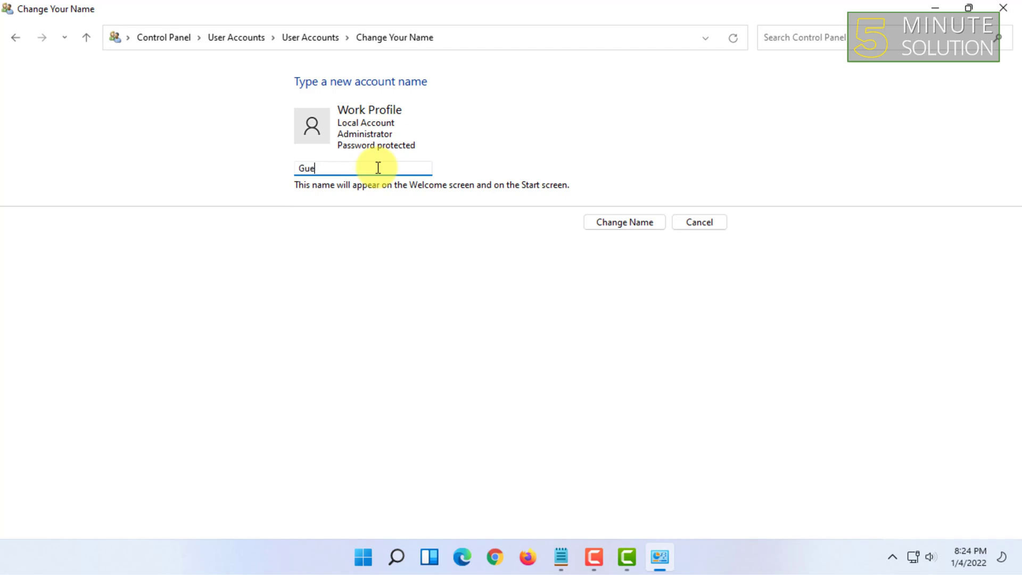
type("st Account")
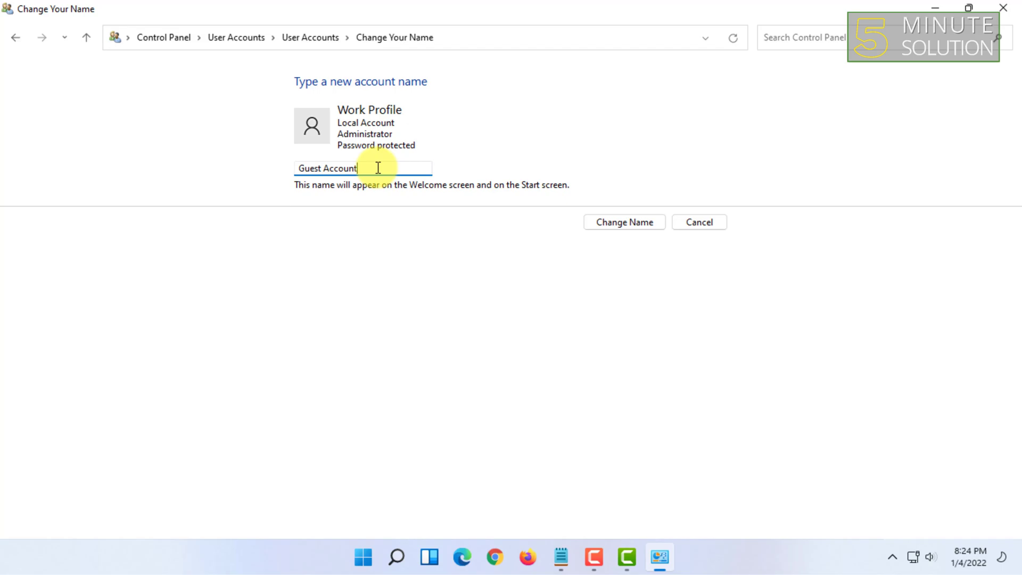
mouse_move(624, 222)
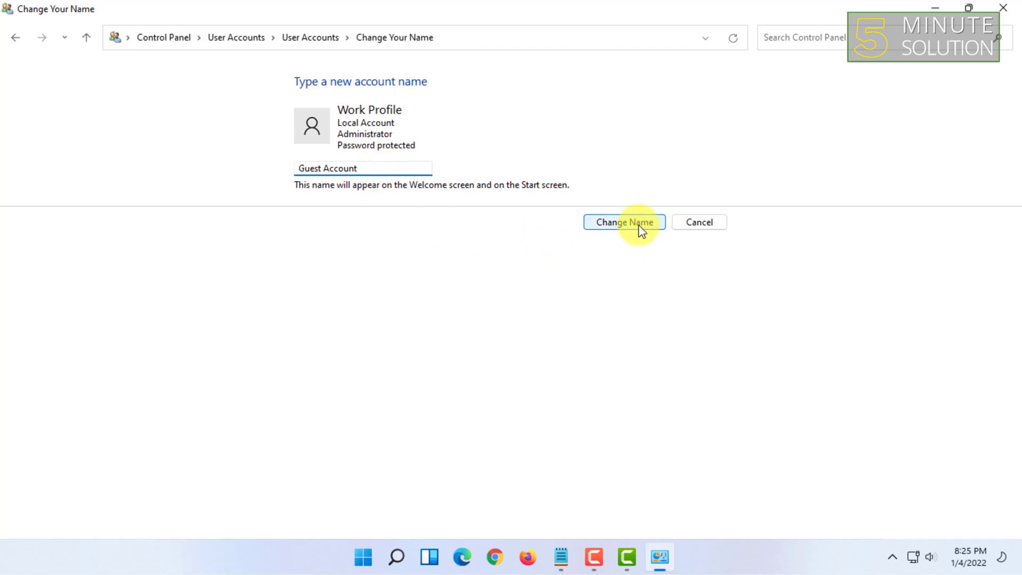
left_click(623, 223)
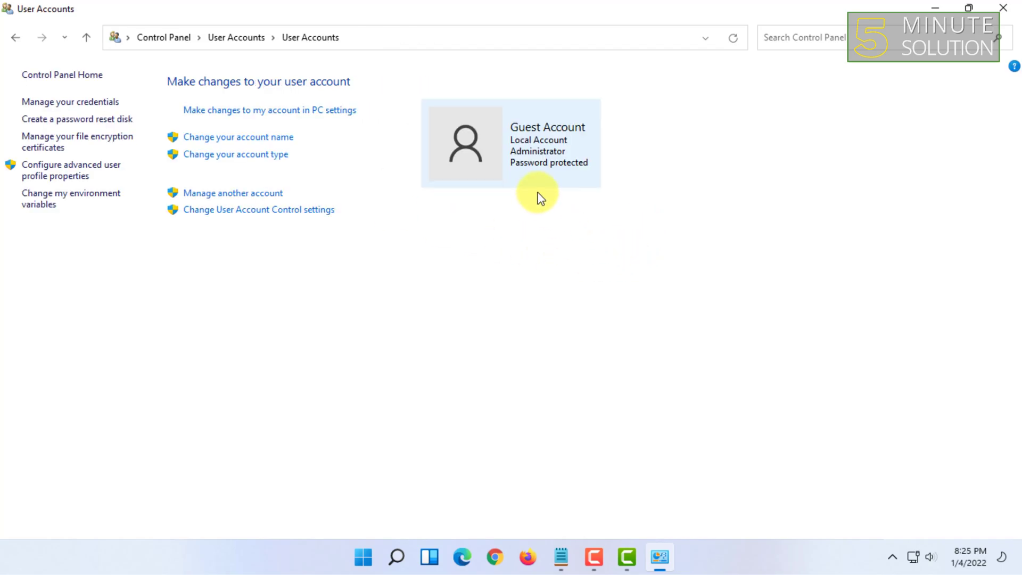
mouse_move(525, 137)
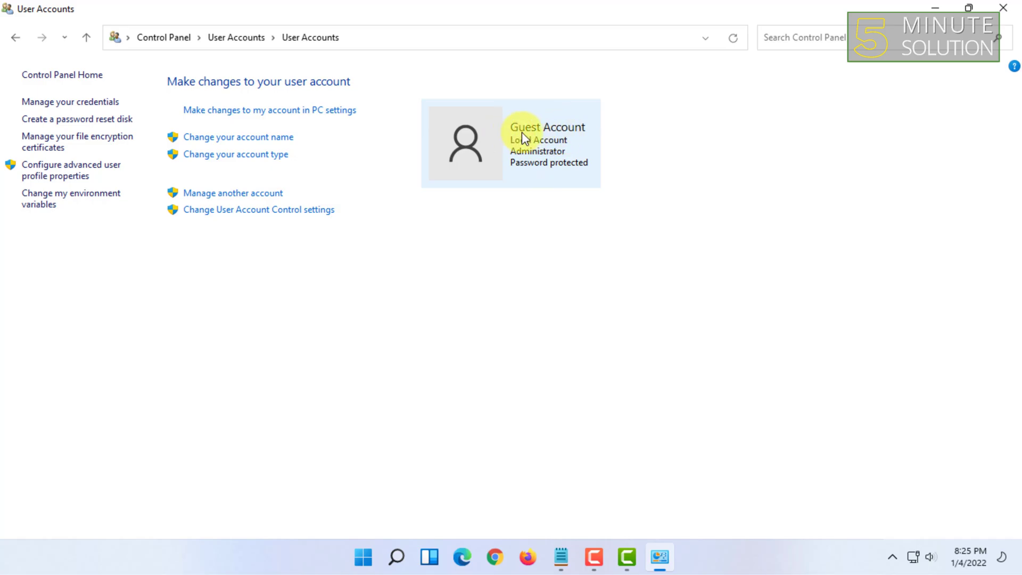
- Check the Start menu, which still lists the user as Work Profile, and reopen it
left_click(362, 557)
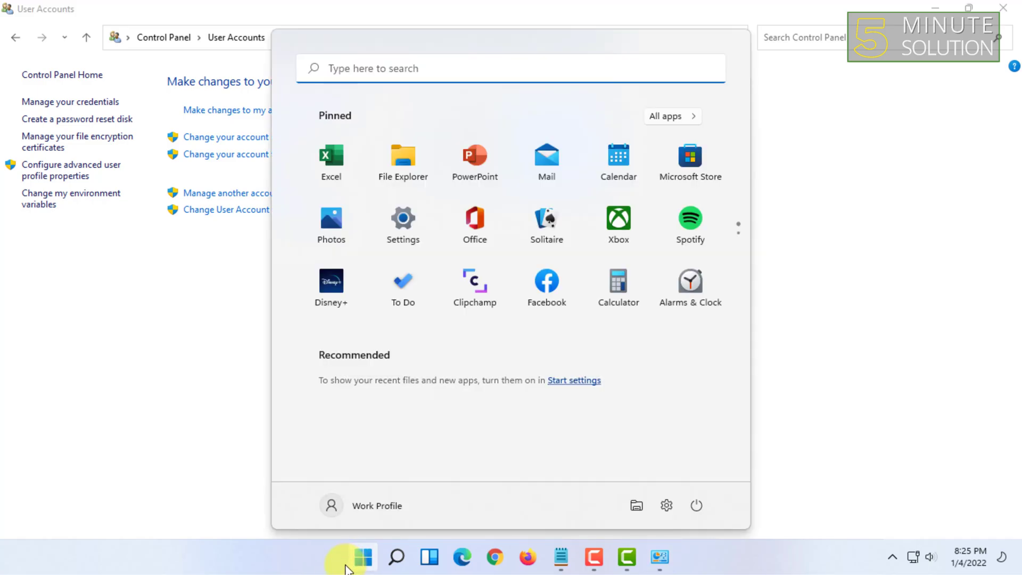
mouse_move(369, 516)
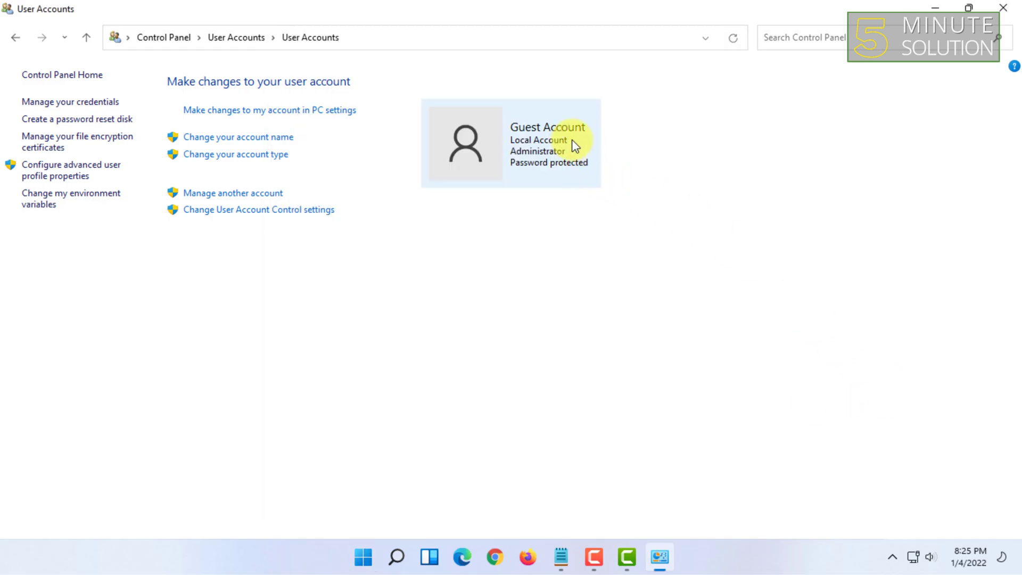
mouse_move(564, 137)
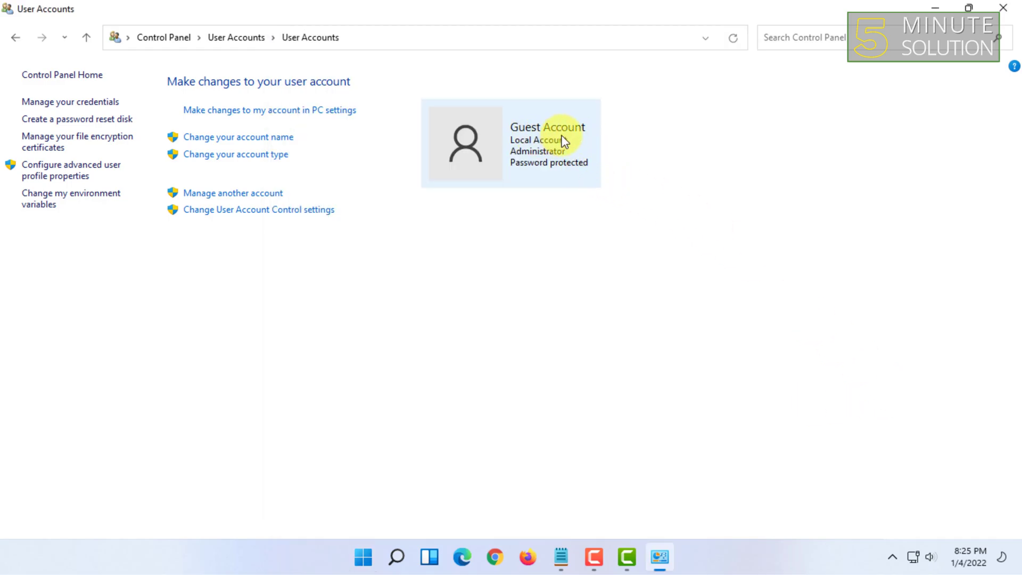
left_click(362, 557)
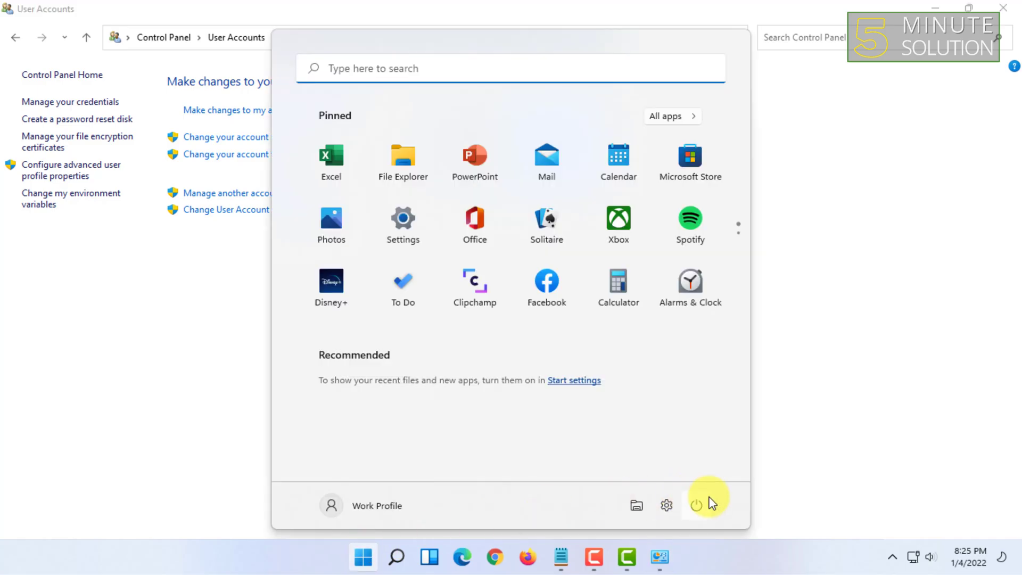
- Show the Start menu power options Sleep, Shut down and Restart
left_click(697, 505)
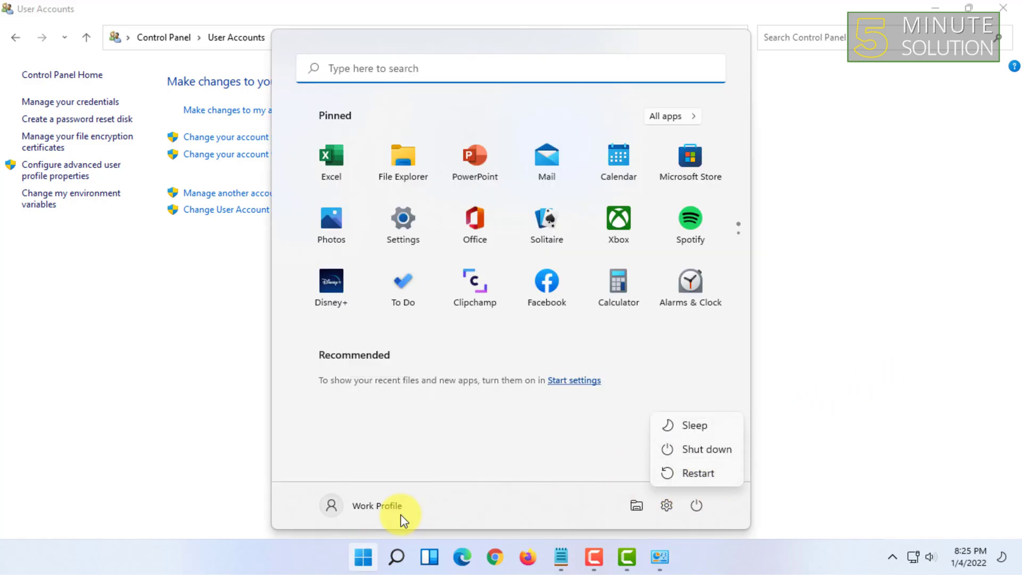
mouse_move(823, 362)
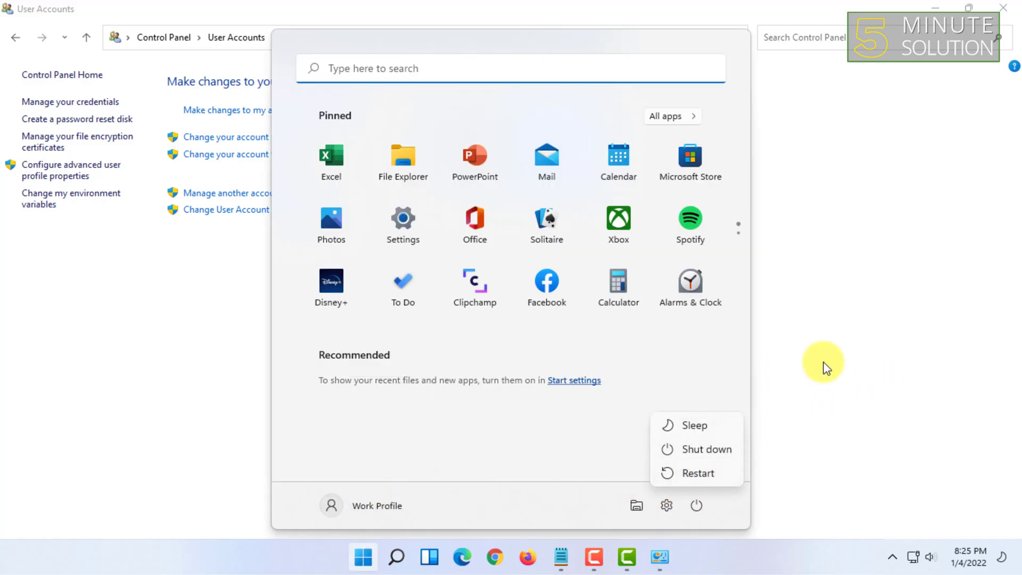